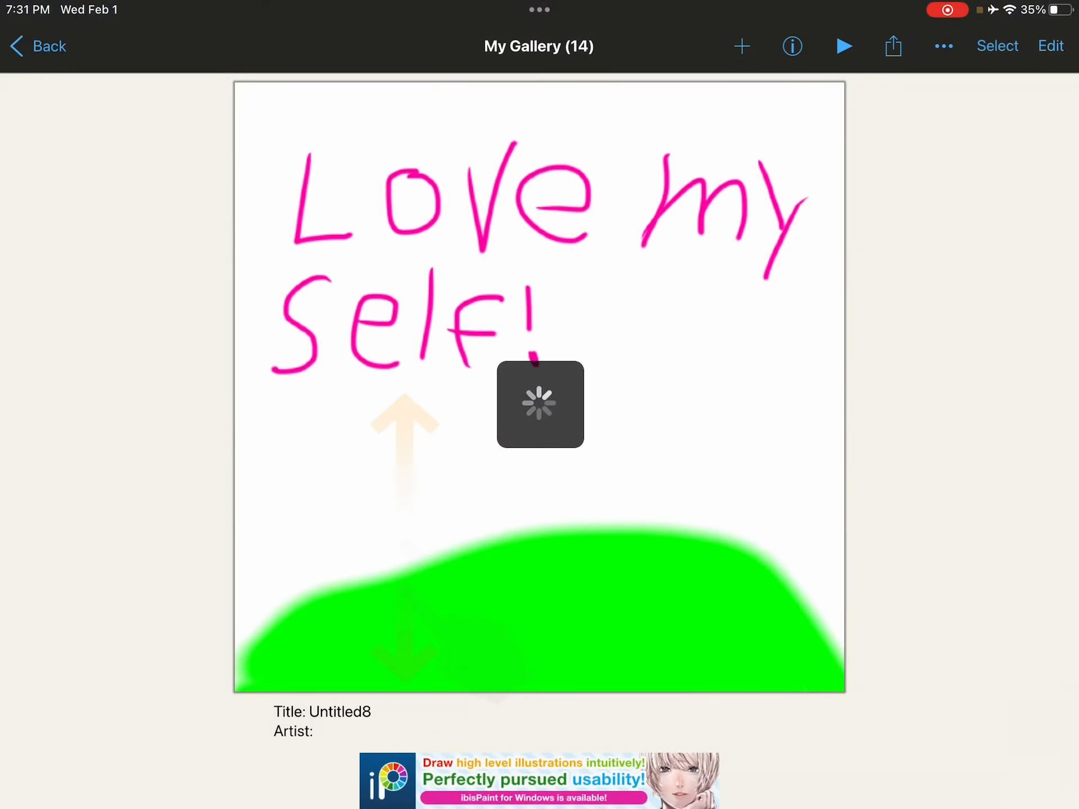
# Step: Open the artwork from My Gallery for drawing
pyautogui.click(740, 46)
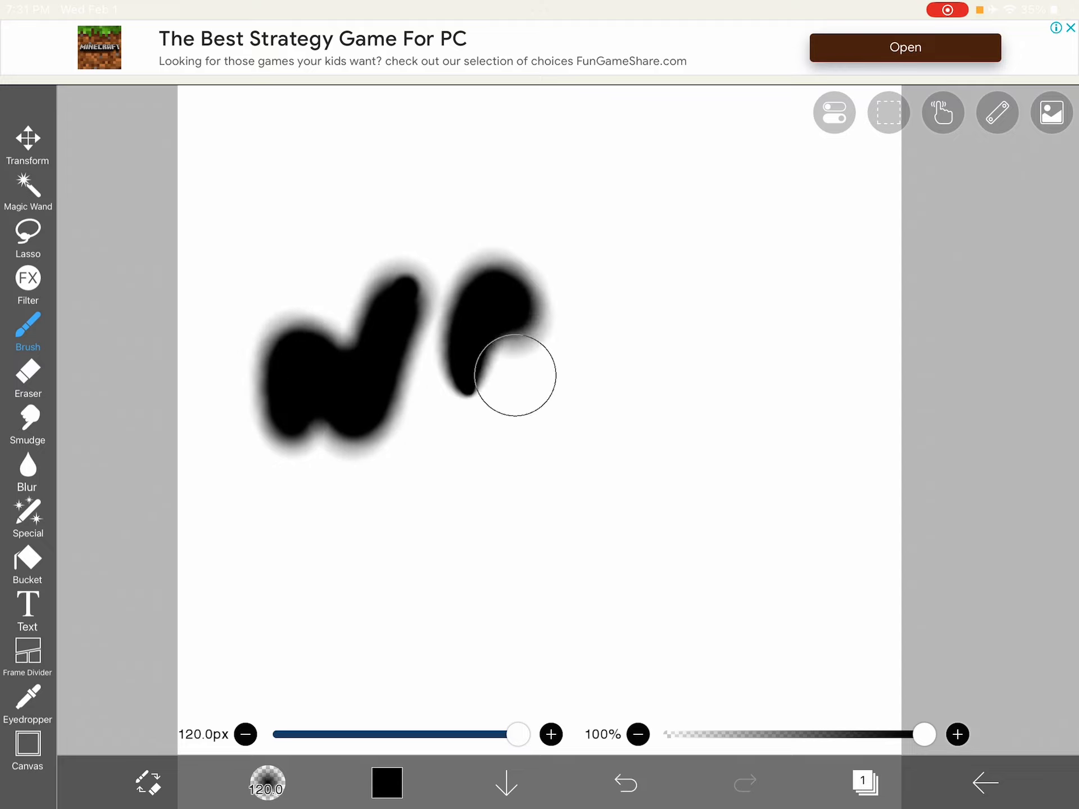
# Step: Remove both black blob strokes, leaving the canvas blank
pyautogui.moveTo(516, 376); pyautogui.dragTo(727, 339)
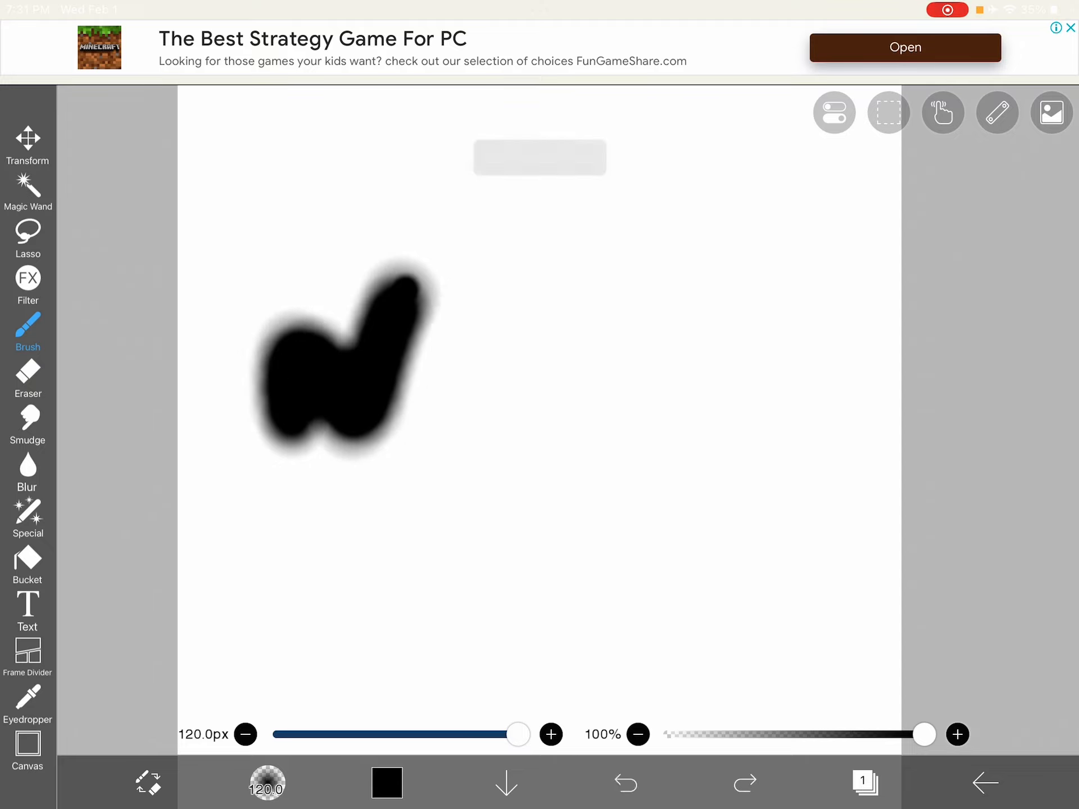
pyautogui.click(625, 782)
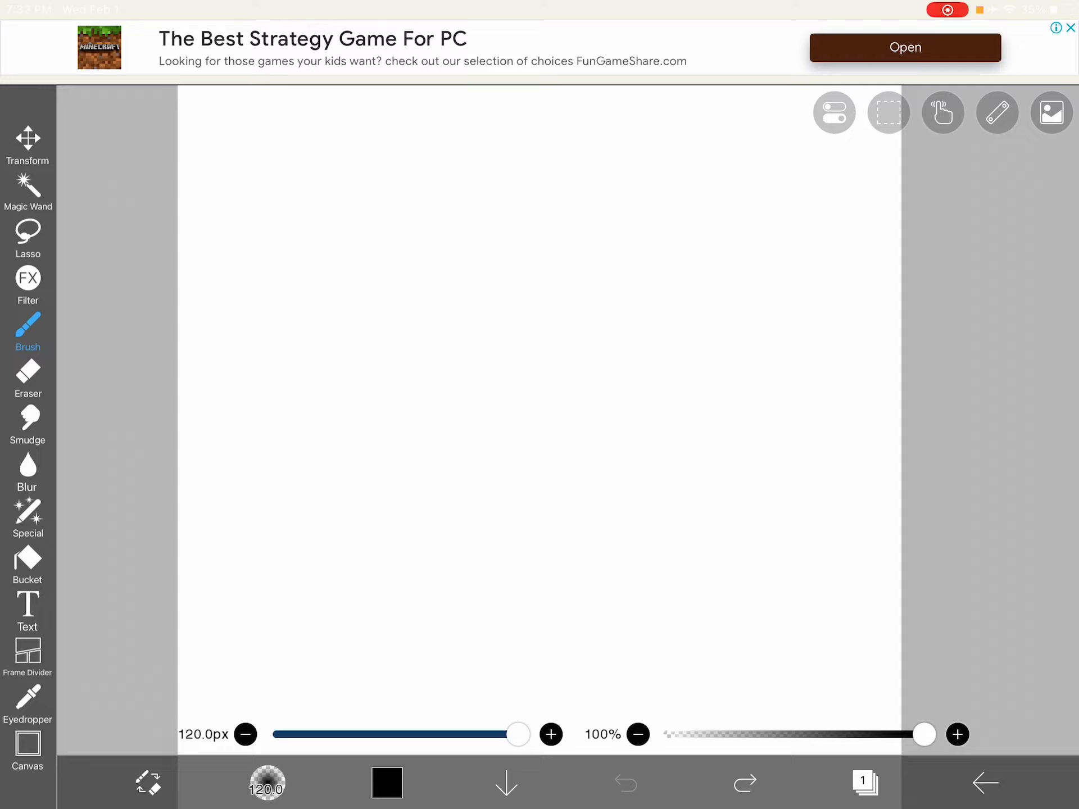
# Step: Shrink the canvas view toward the lower right before bucket-filling it black
pyautogui.moveTo(287, 664); pyautogui.dragTo(577, 262)
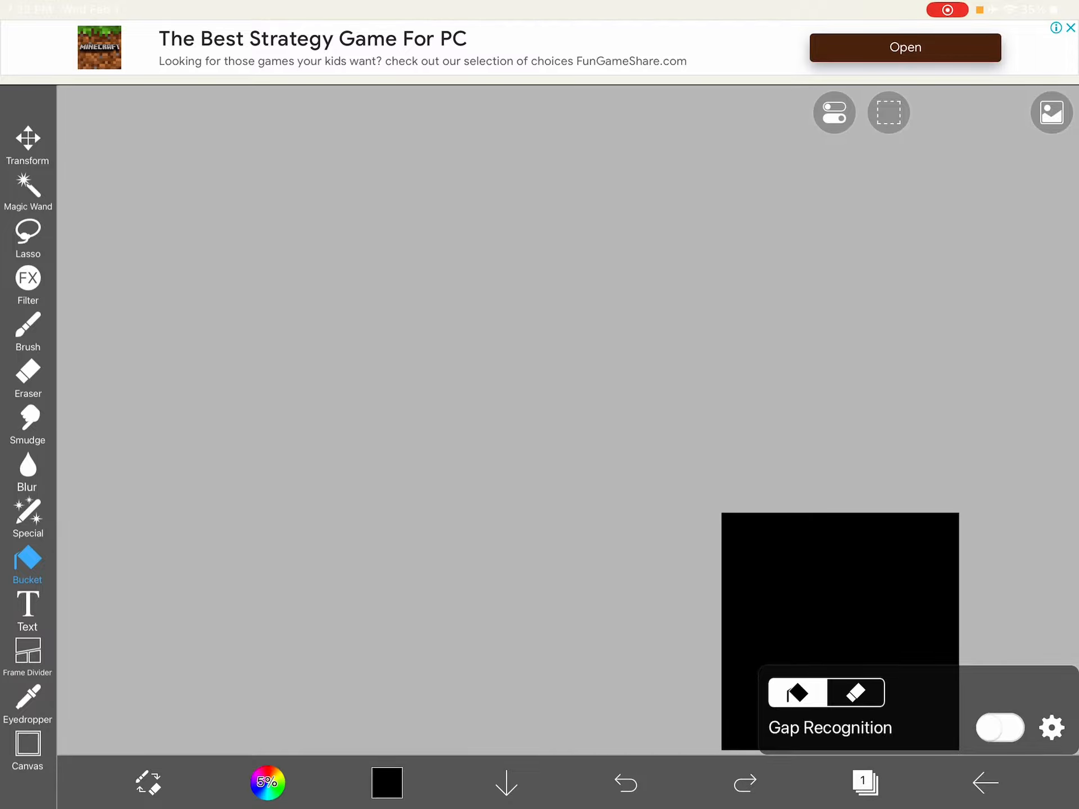
# Step: Leave ibisPaint X for the home screen via the Home key
pyautogui.press('home')
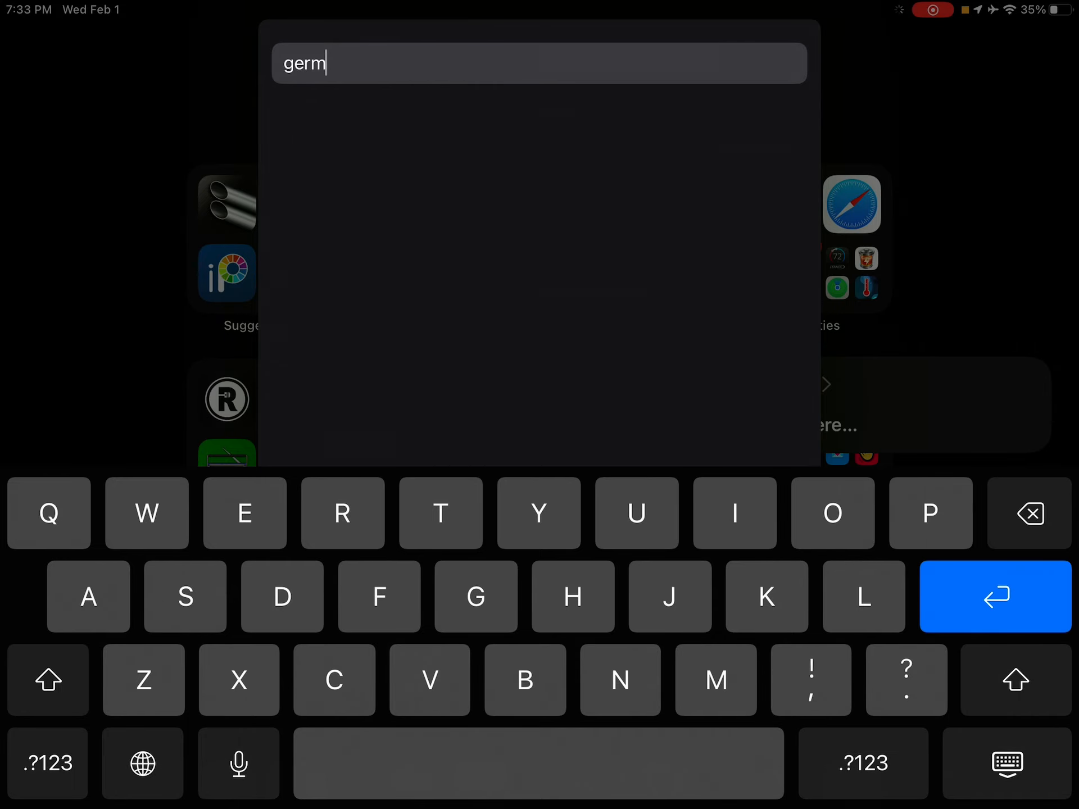
# Step: Run the 'germs' search and get the Siri card about the punk band Germs
pyautogui.press('return')
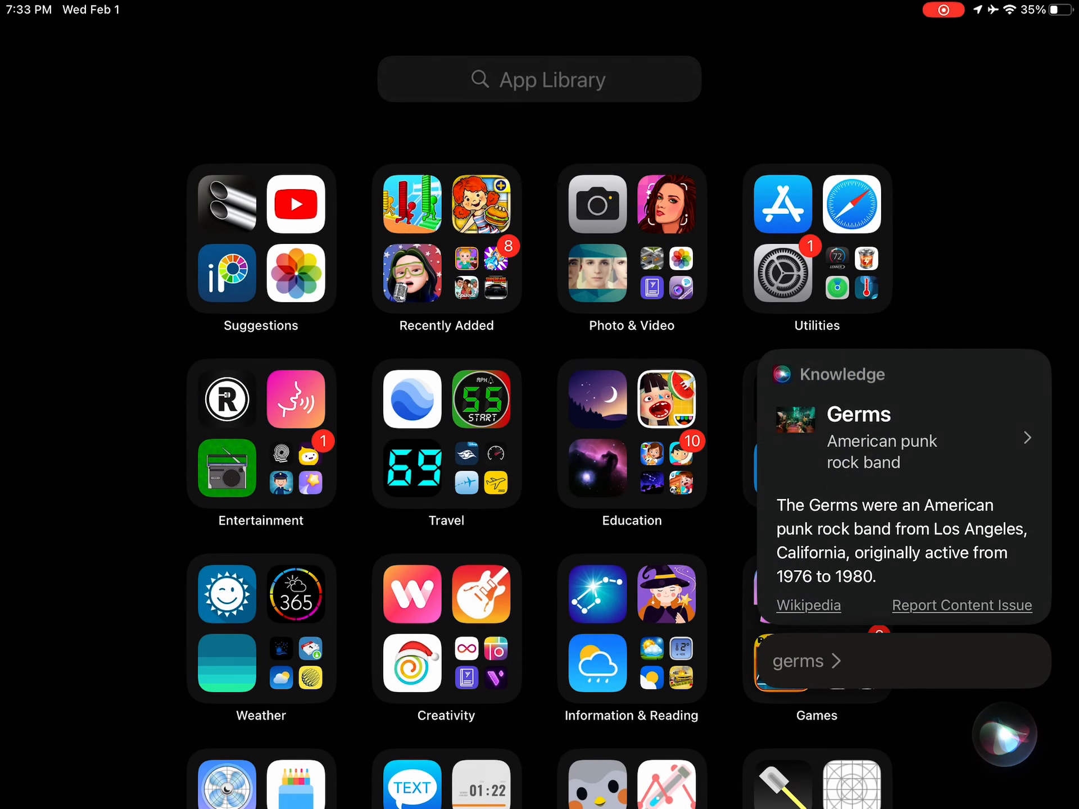
pyautogui.write('g')
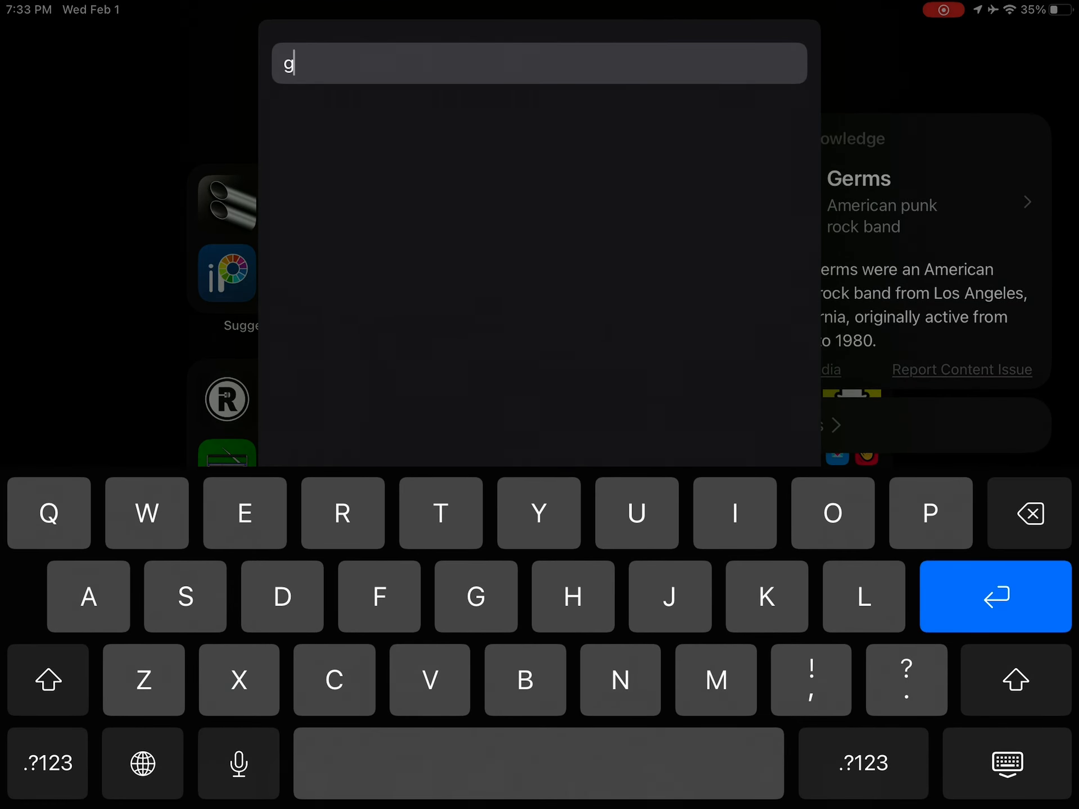
pyautogui.write('erms')
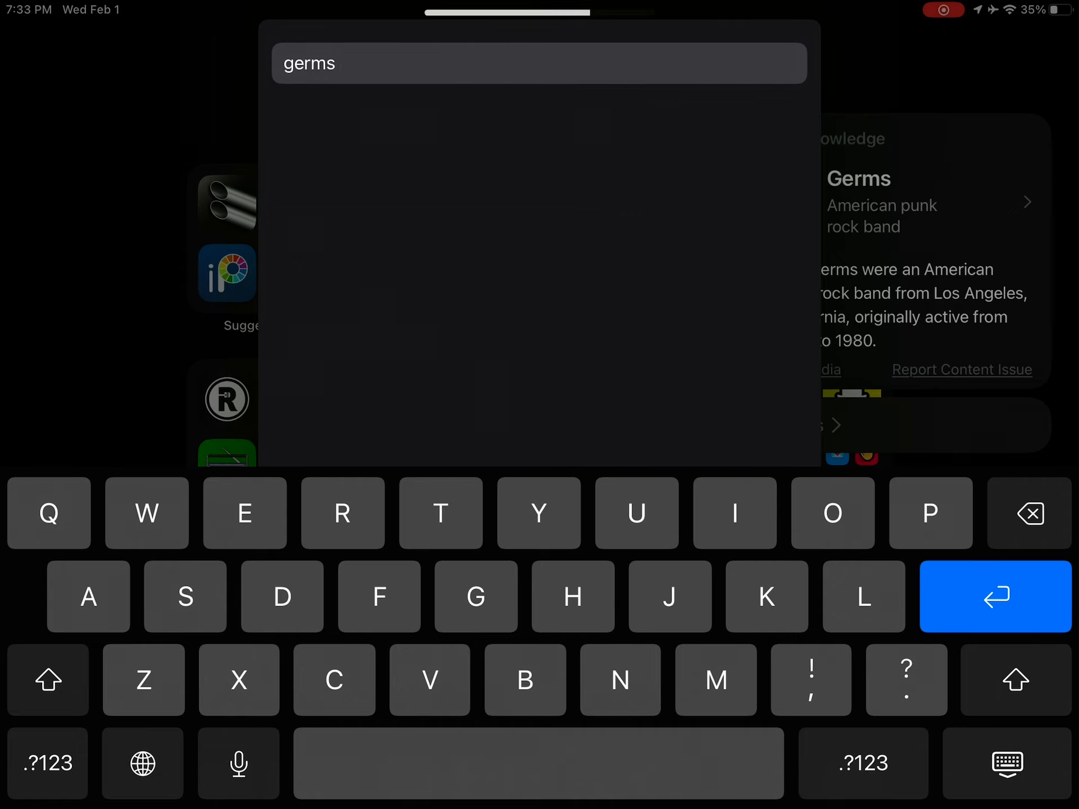
# Step: Start new searches, typing 'tea' and then 'ch' into the search field
pyautogui.write('tea')
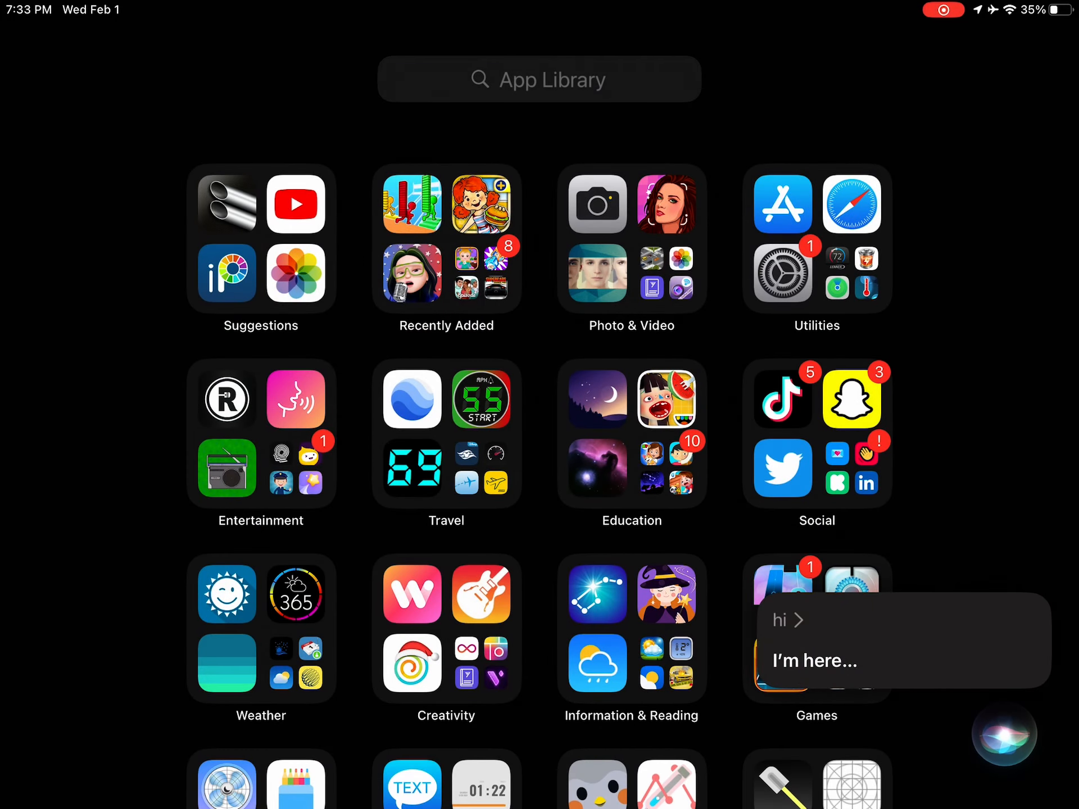
pyautogui.write('ch')
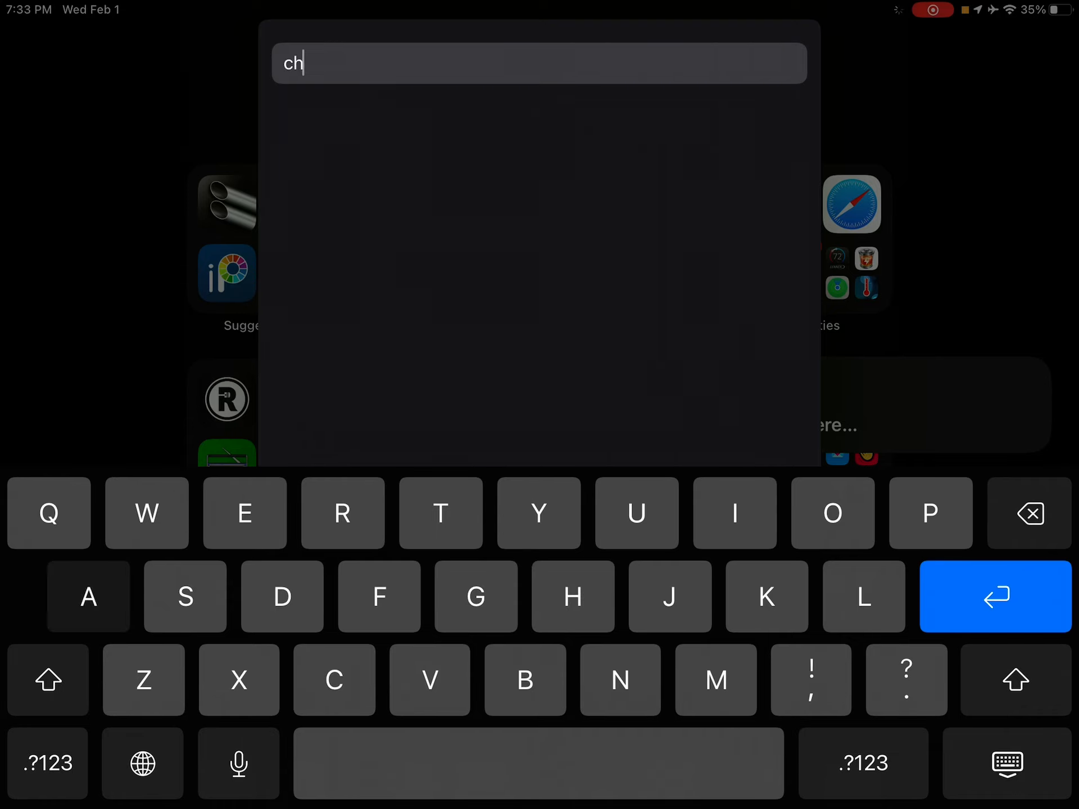